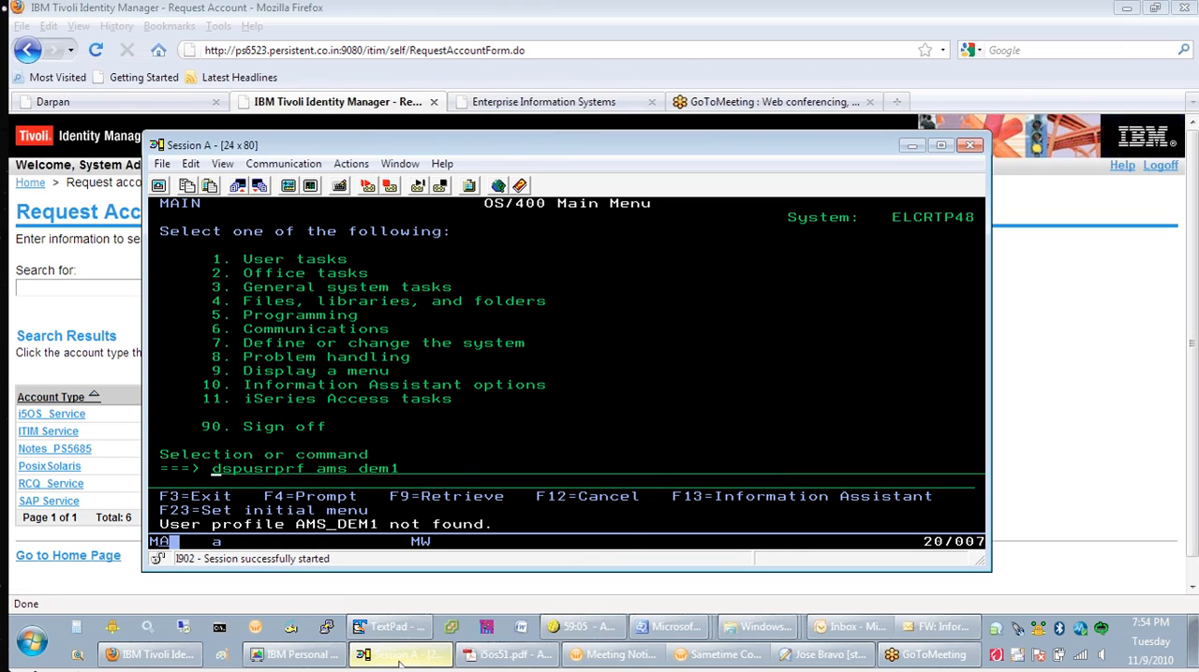
mouse_move(907, 197)
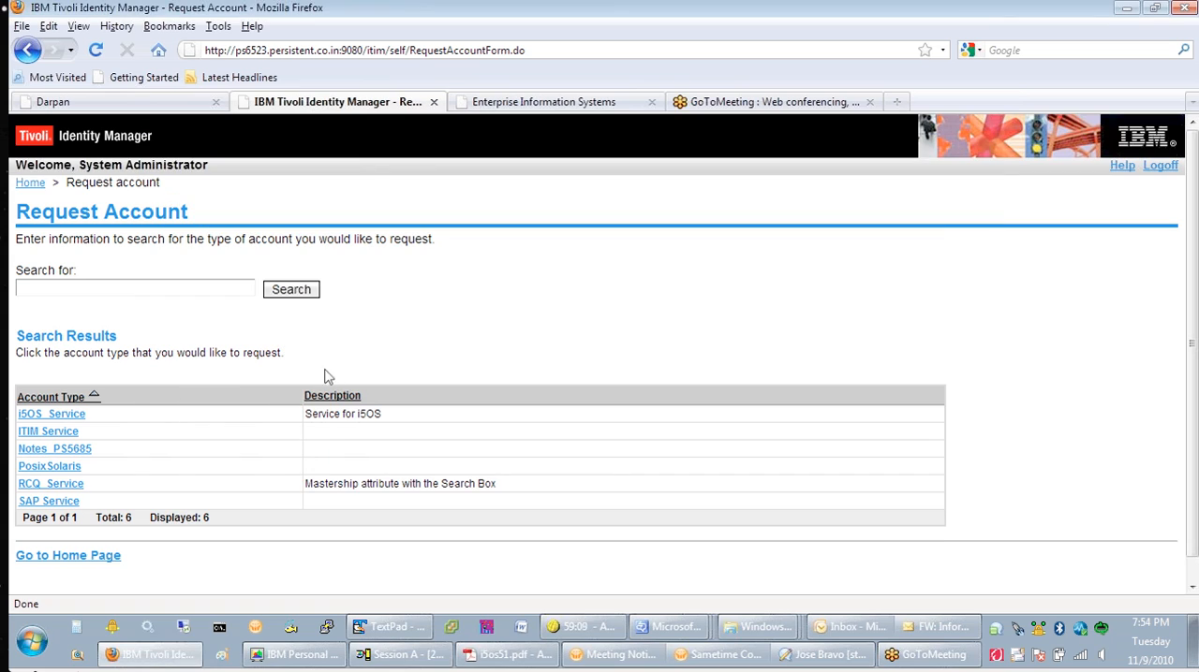
mouse_move(121, 394)
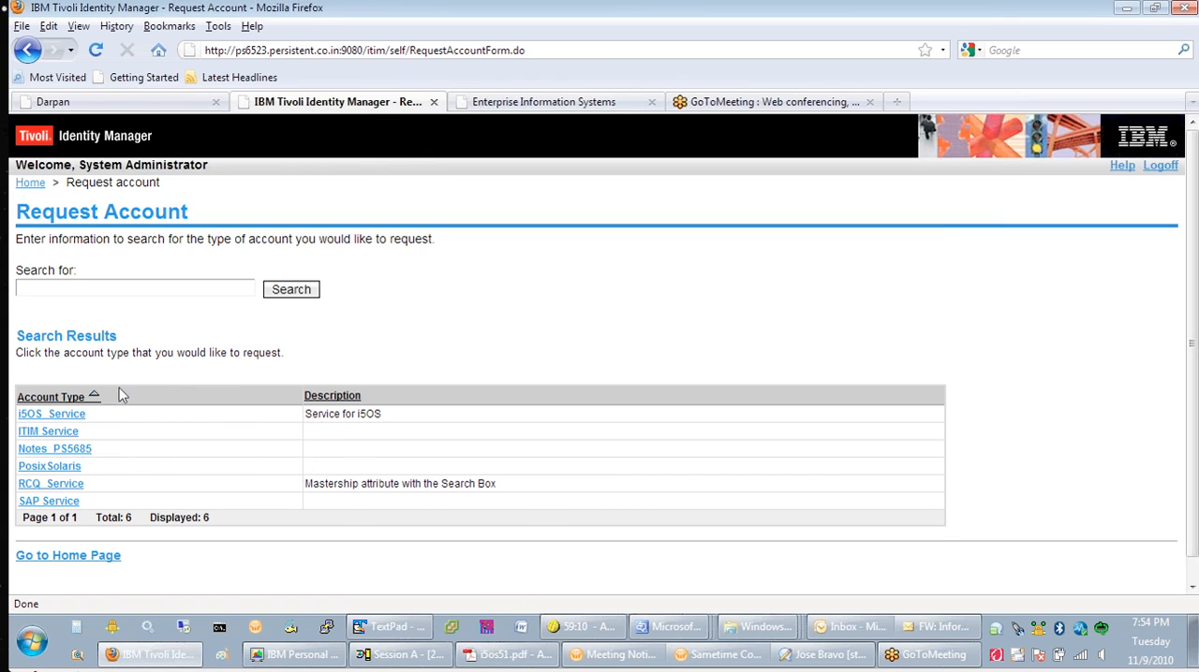
- Choose i5OS_Service as the account type for the new account request
left_click(51, 414)
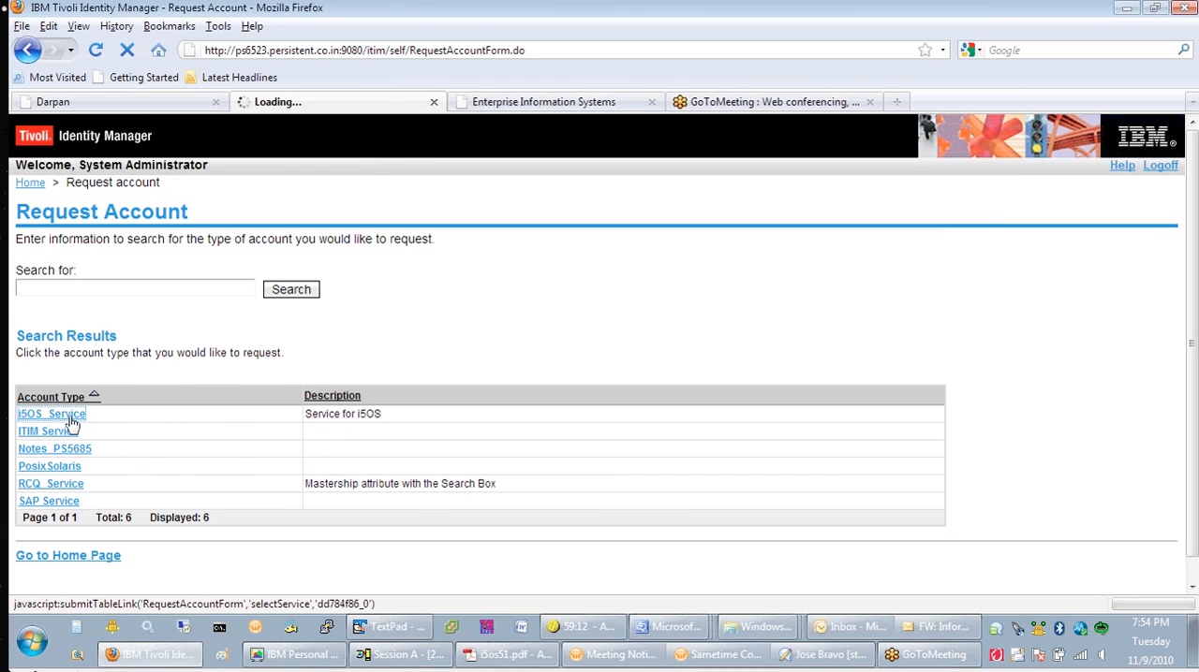
left_click(51, 413)
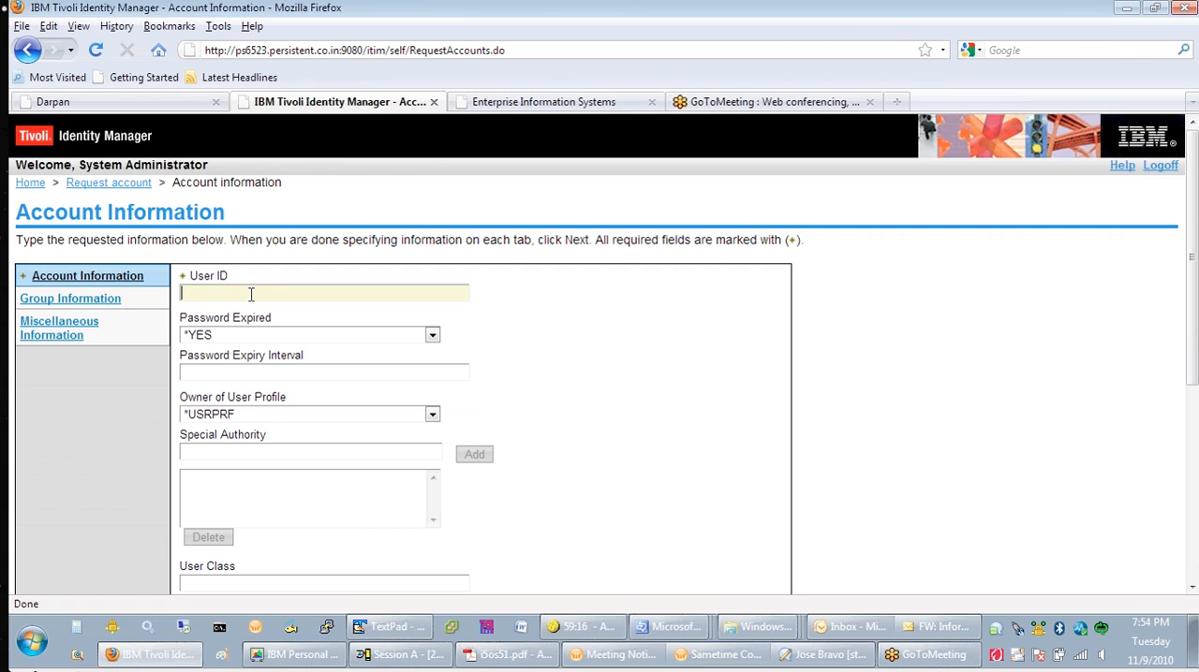
- Fill in User ID ams_dem1, password expiry interval 20 and text 'new user for demo'
type("ams_dem1")
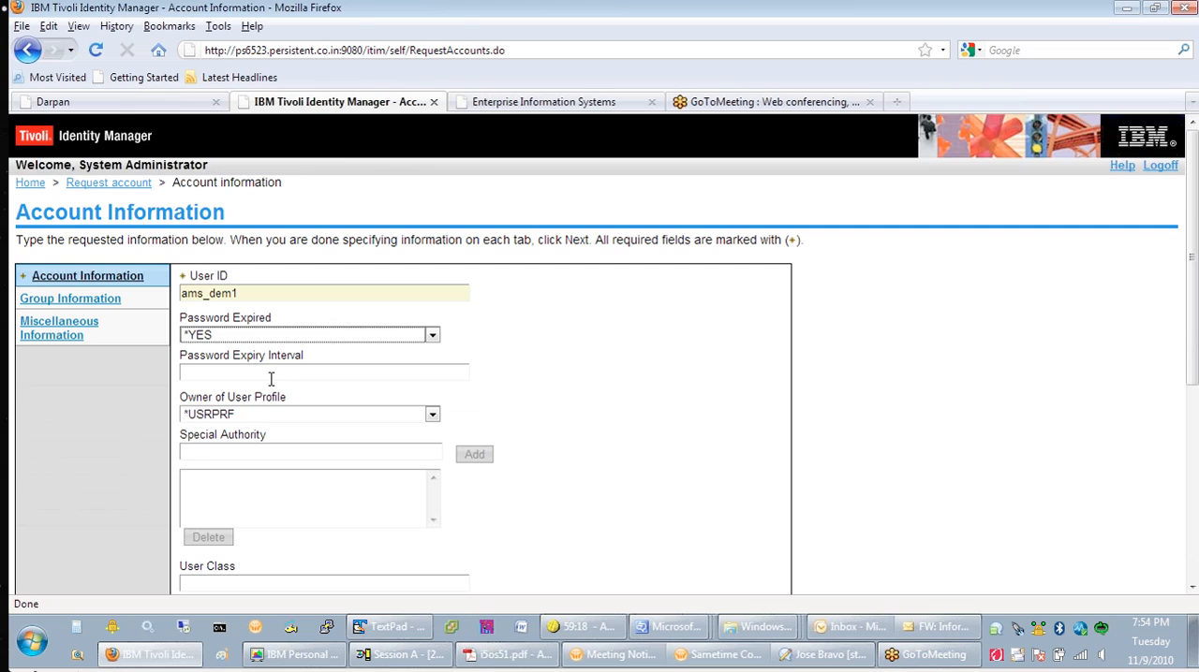
type("20")
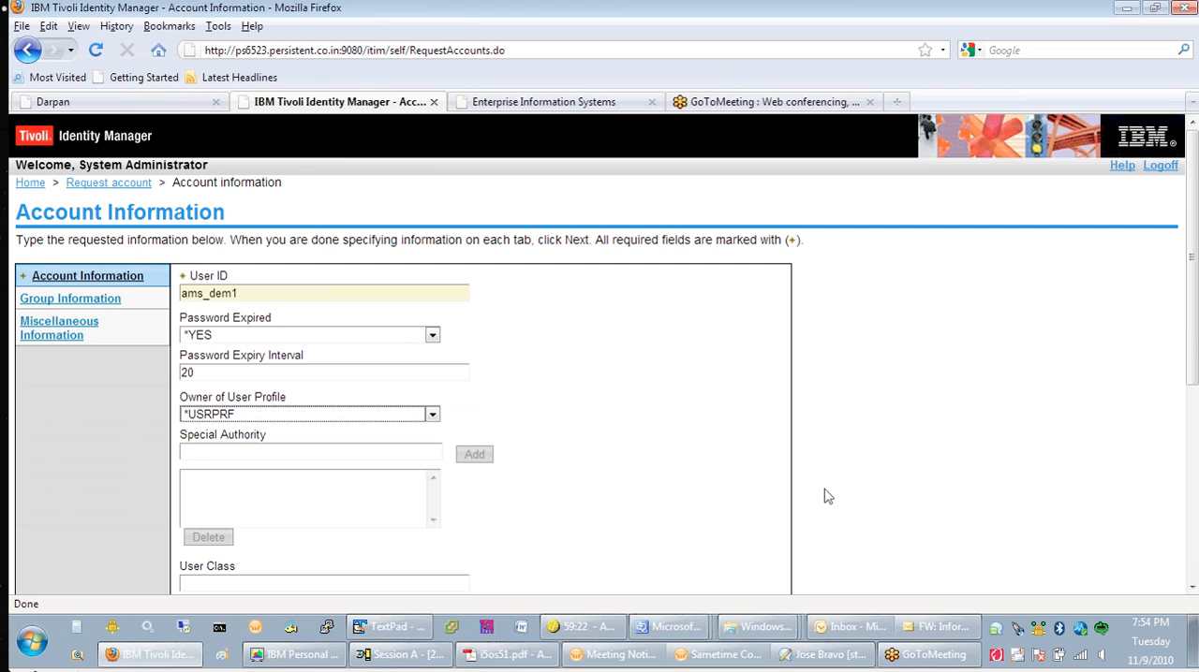
scroll("down", 3)
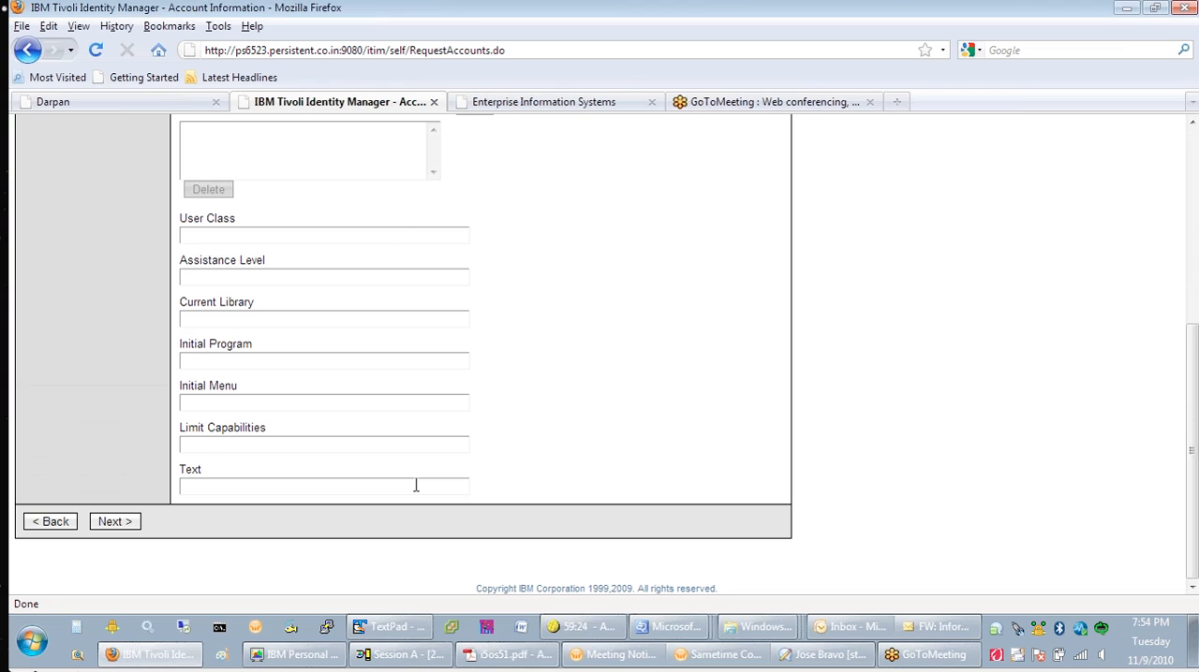
type("new")
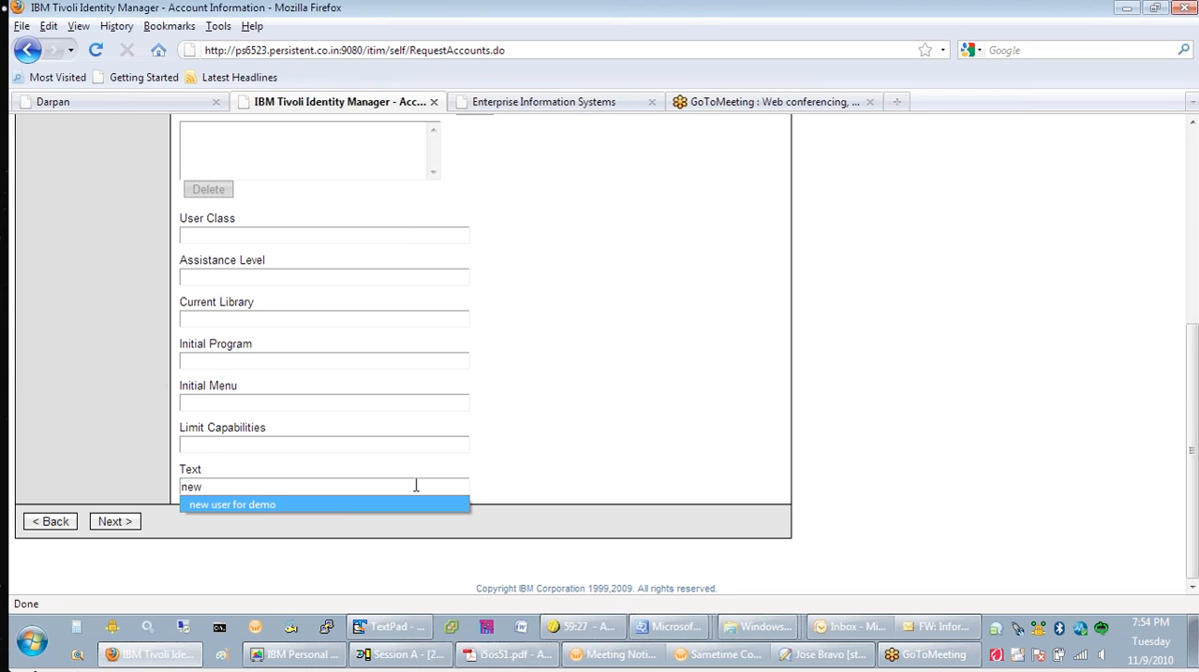
left_click(232, 505)
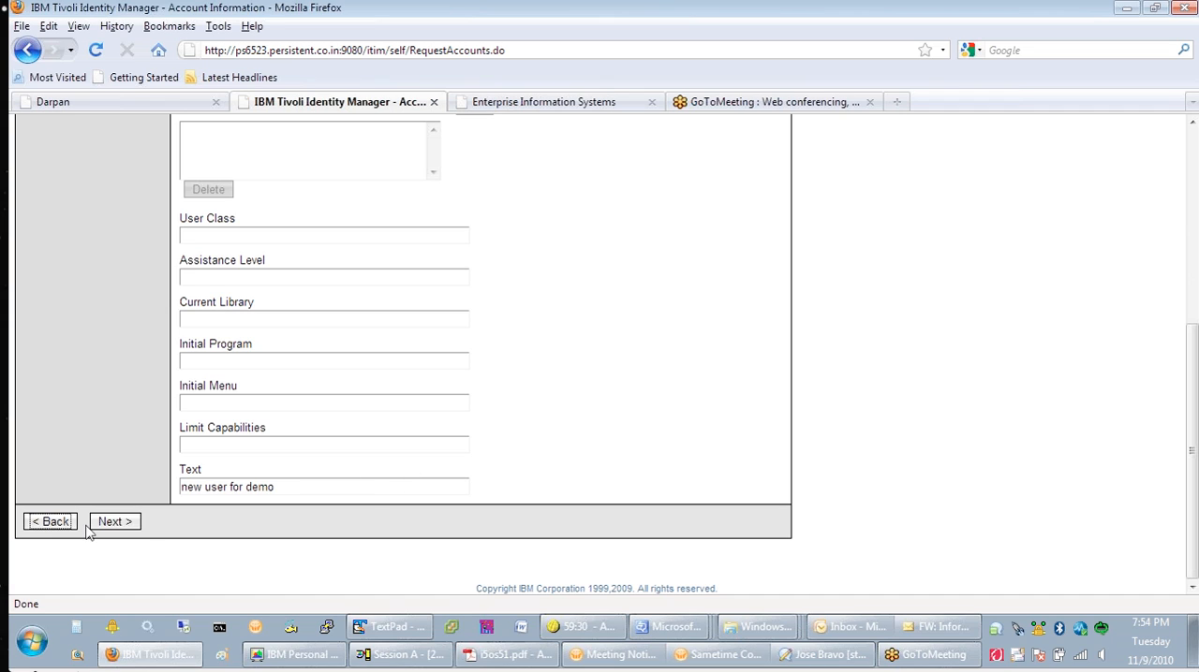
- Confirm and submit the i5OS_Service account request for ams_dem1
left_click(114, 521)
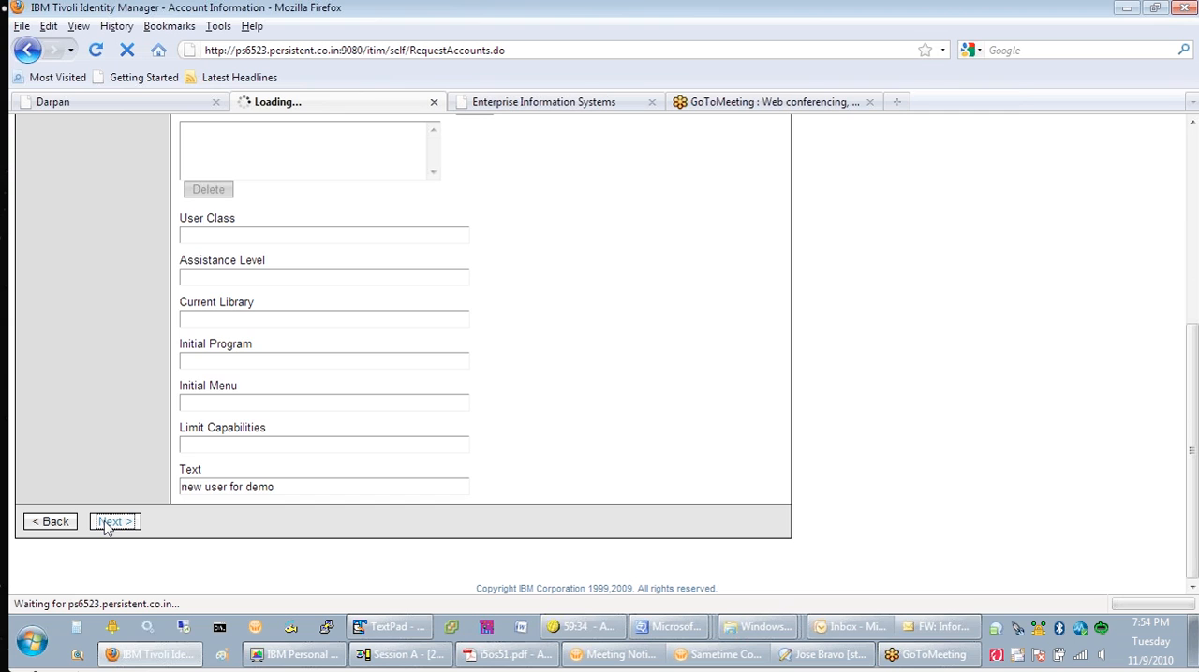
left_click(115, 522)
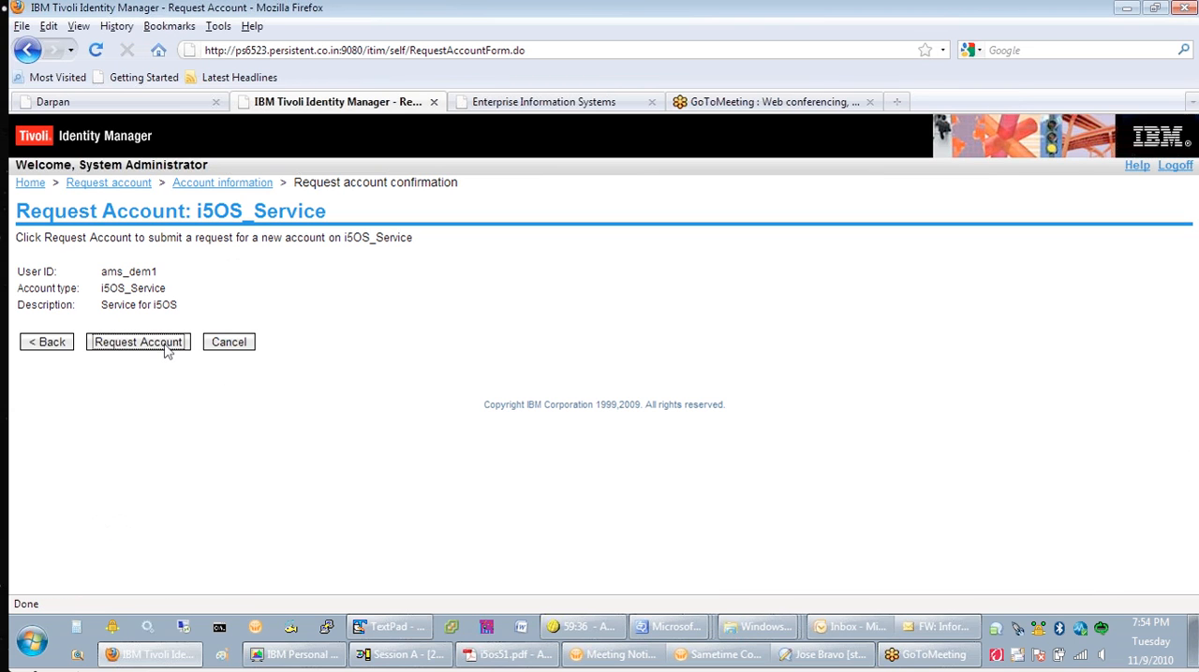
left_click(138, 341)
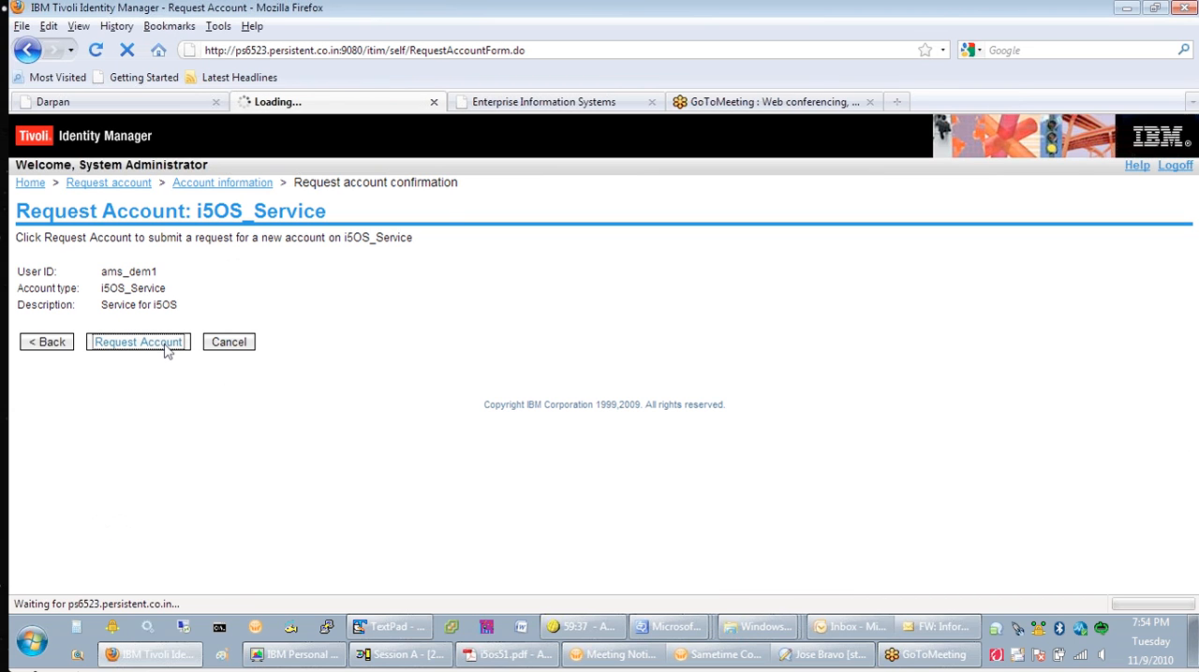
left_click(138, 342)
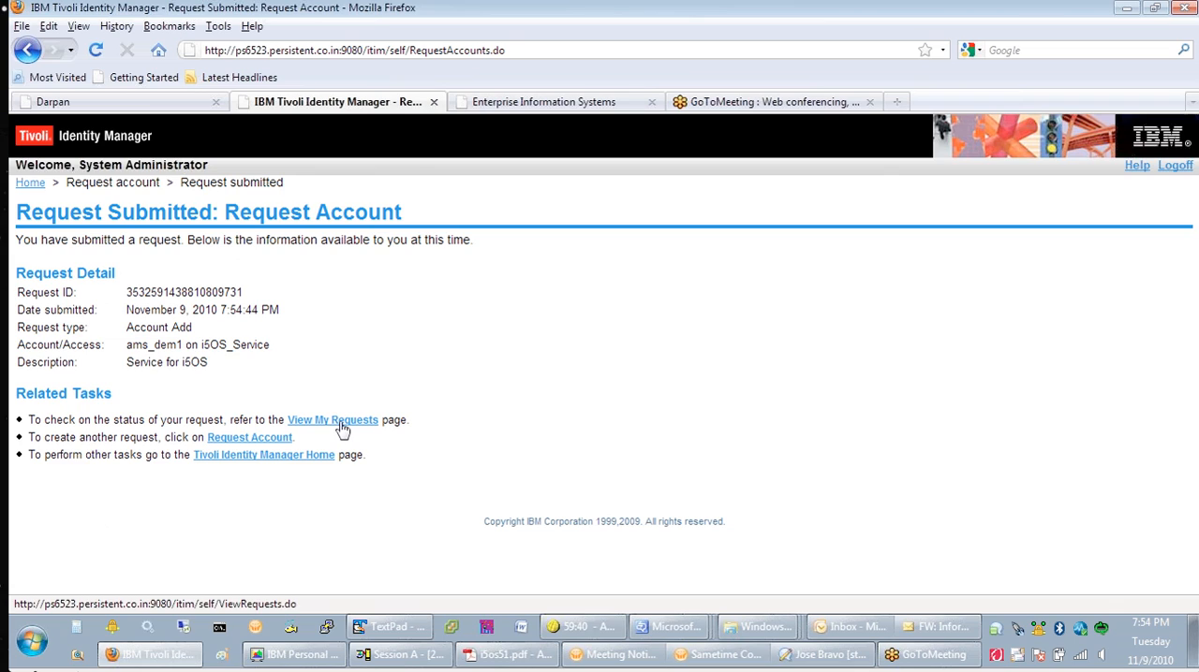
- Open View My Requests to see the ams_dem1 Account Add with status Success
left_click(332, 420)
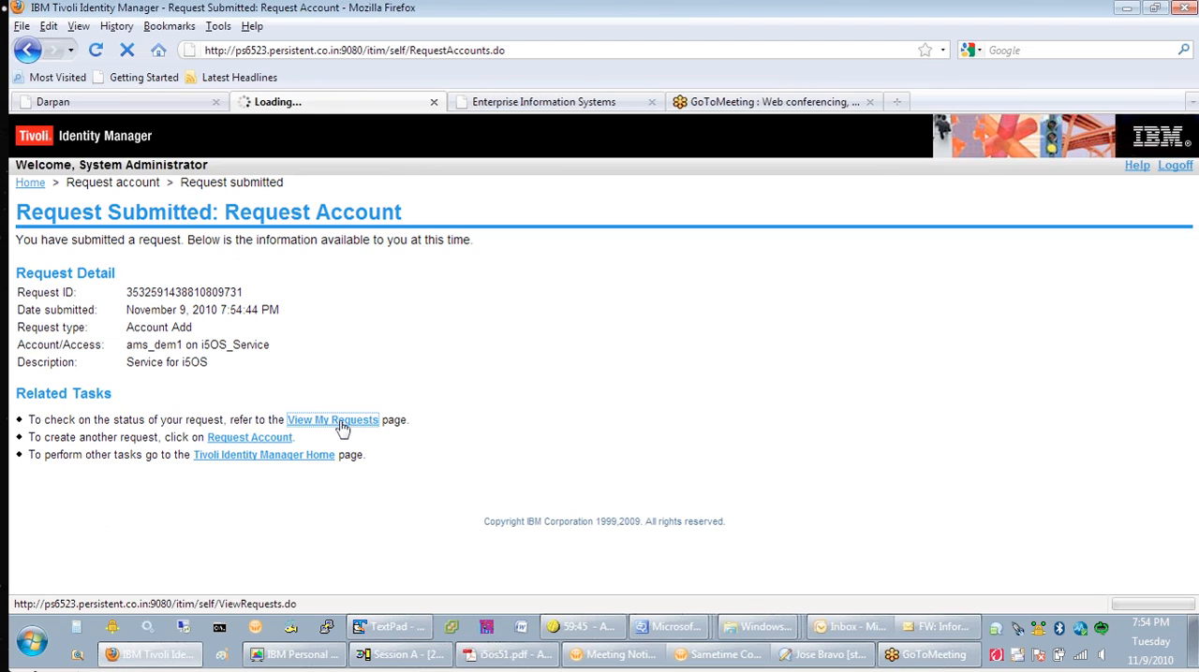
left_click(332, 420)
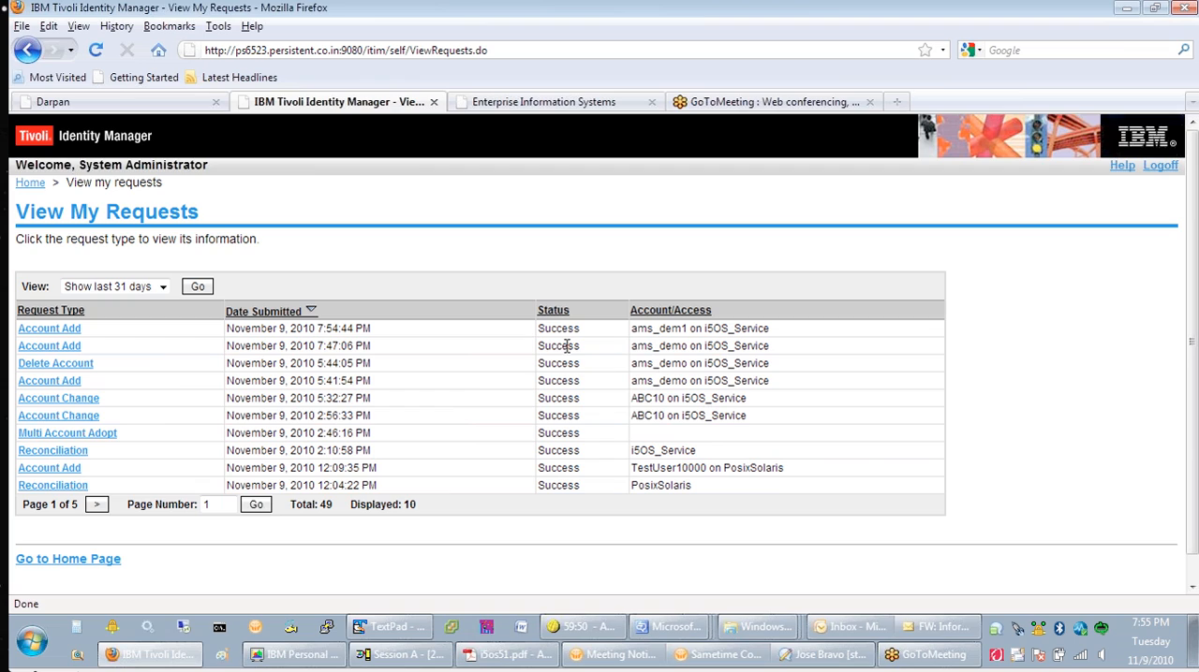
mouse_move(665, 329)
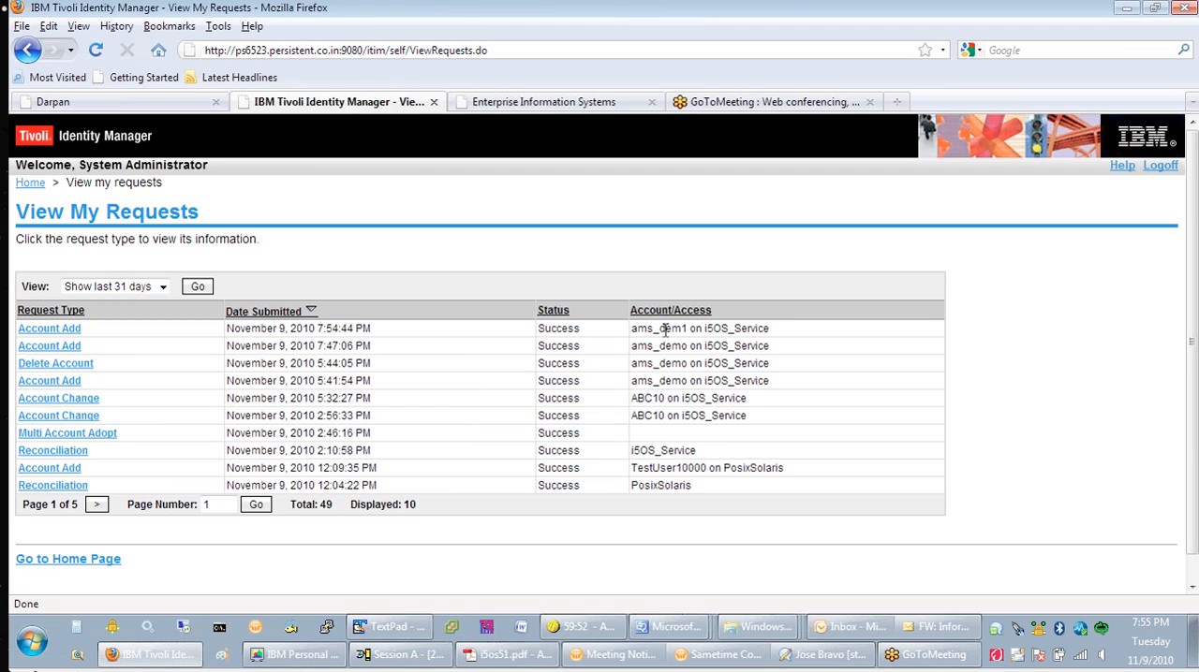
mouse_move(682, 369)
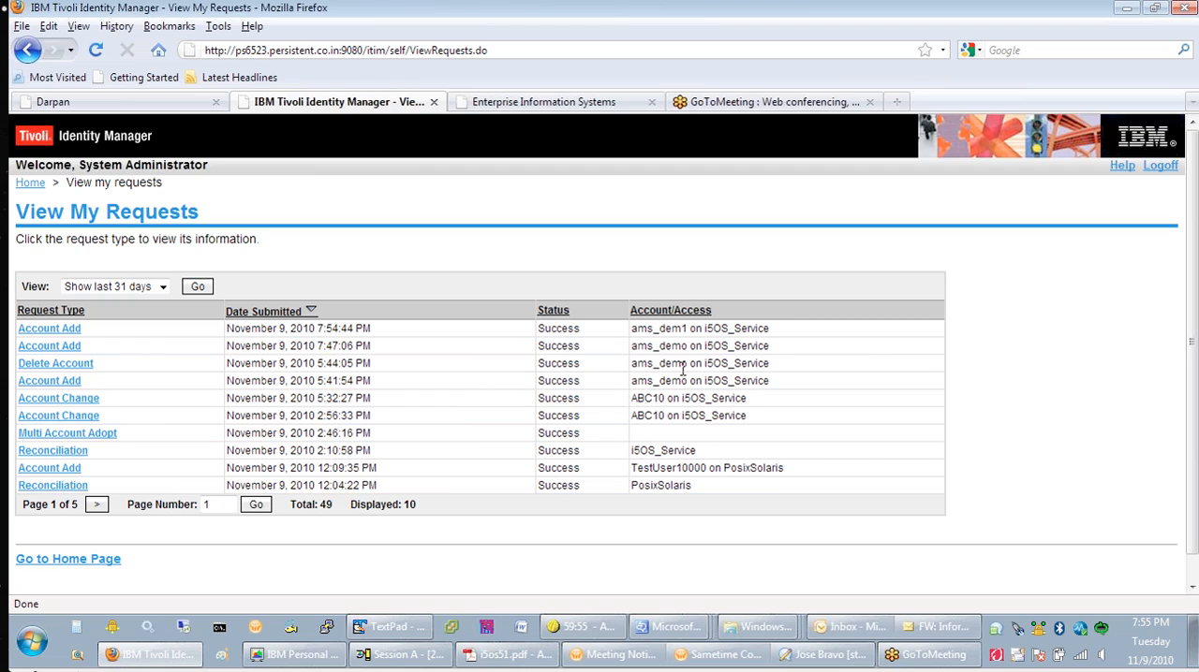